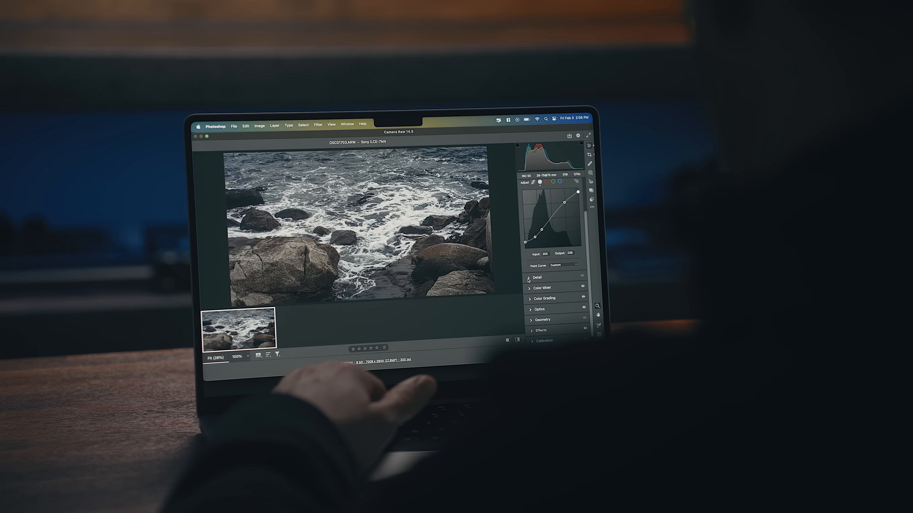
pyautogui.click(533, 277)
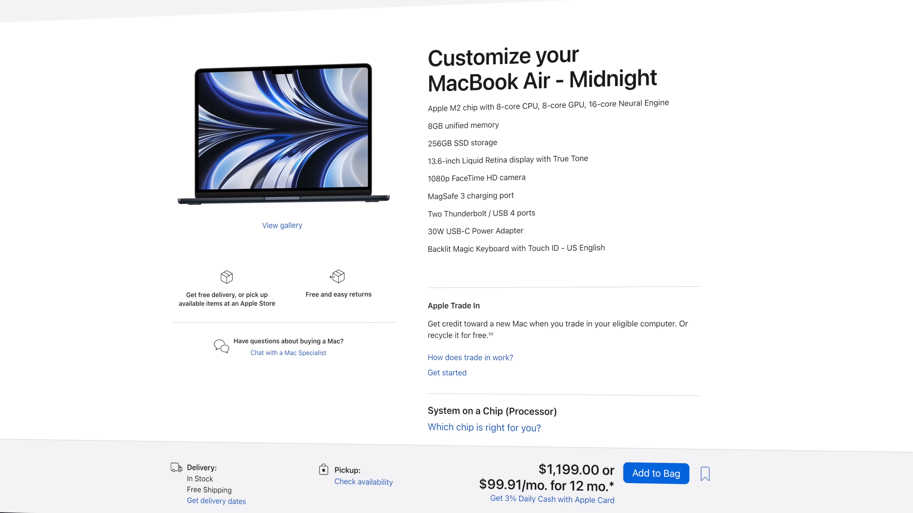
pyautogui.scroll(-3)
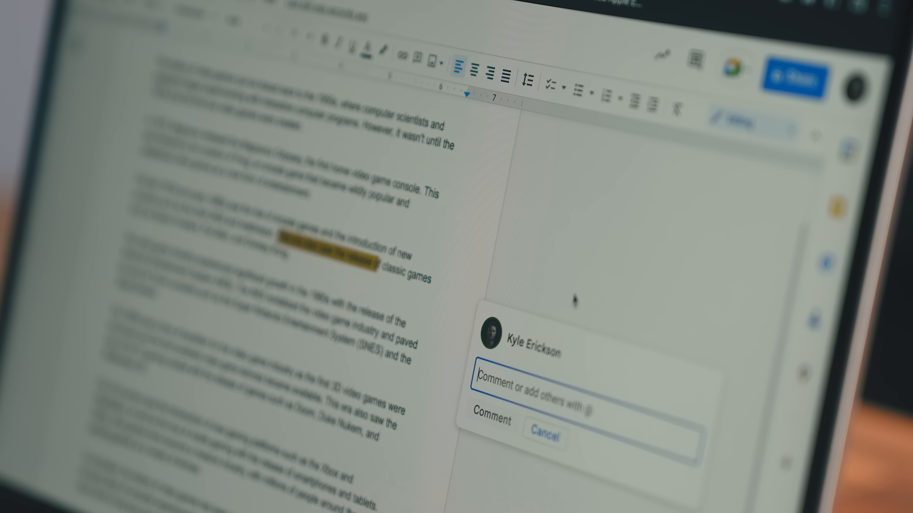
pyautogui.write('expand on th')
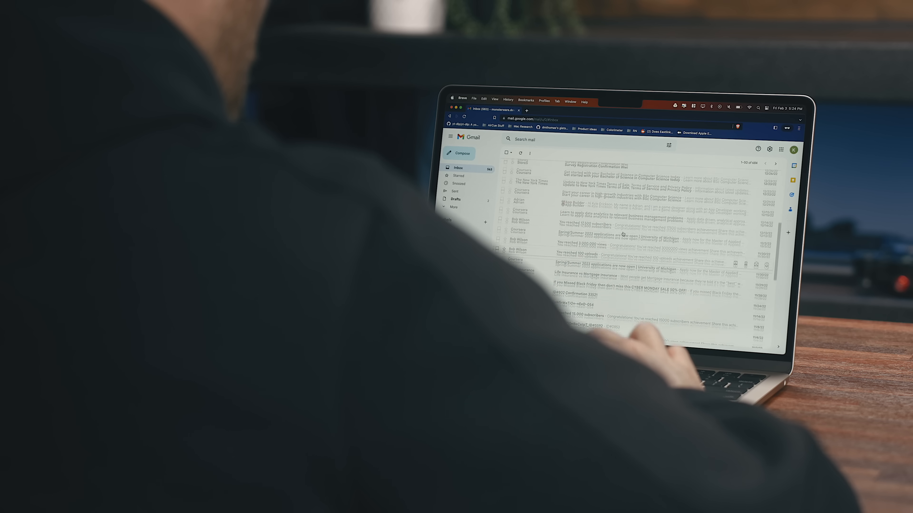
pyautogui.scroll(3)
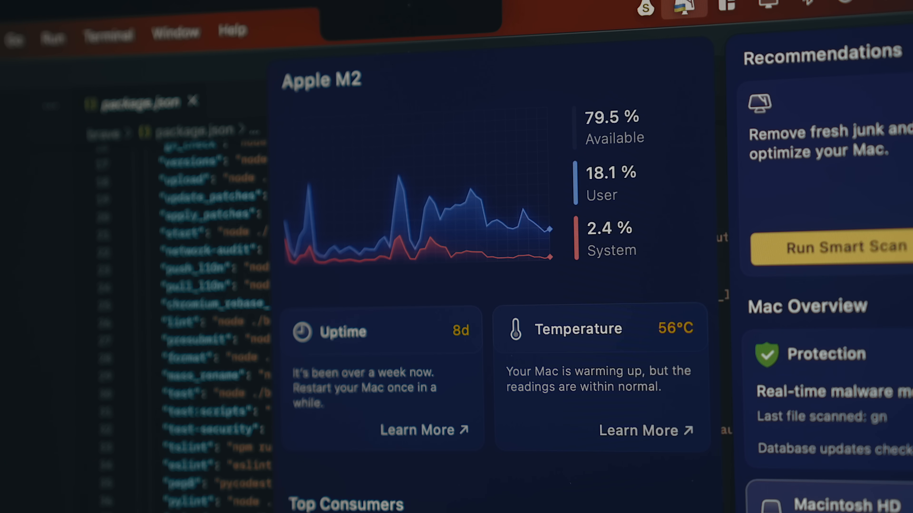
pyautogui.scroll(-3)
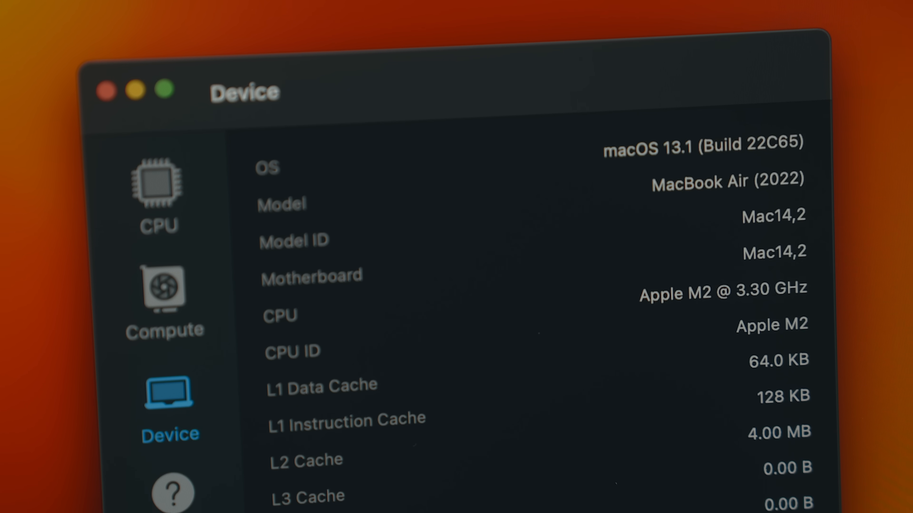
pyautogui.click(158, 192)
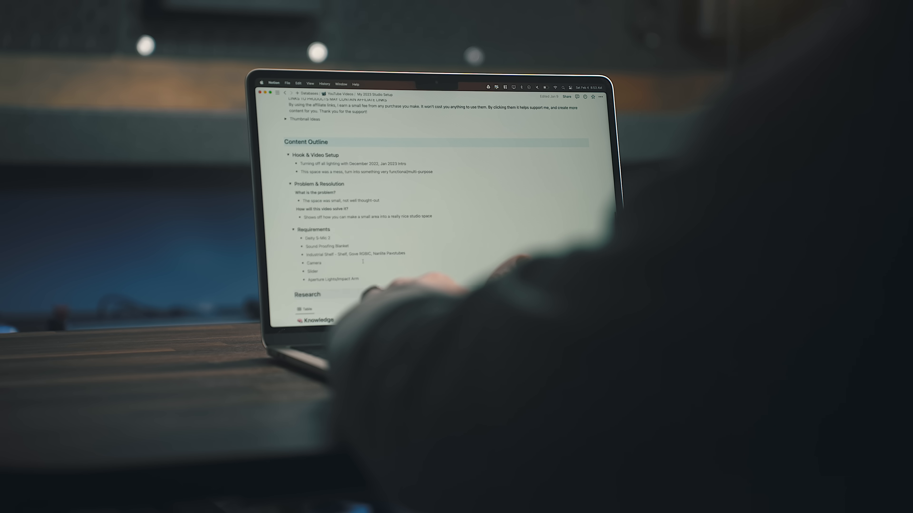
pyautogui.scroll(-3)
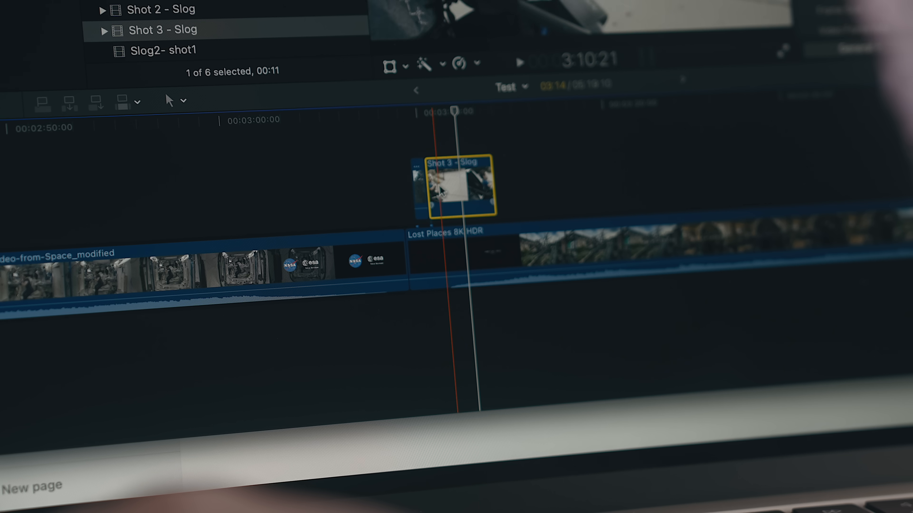
pyautogui.click(519, 62)
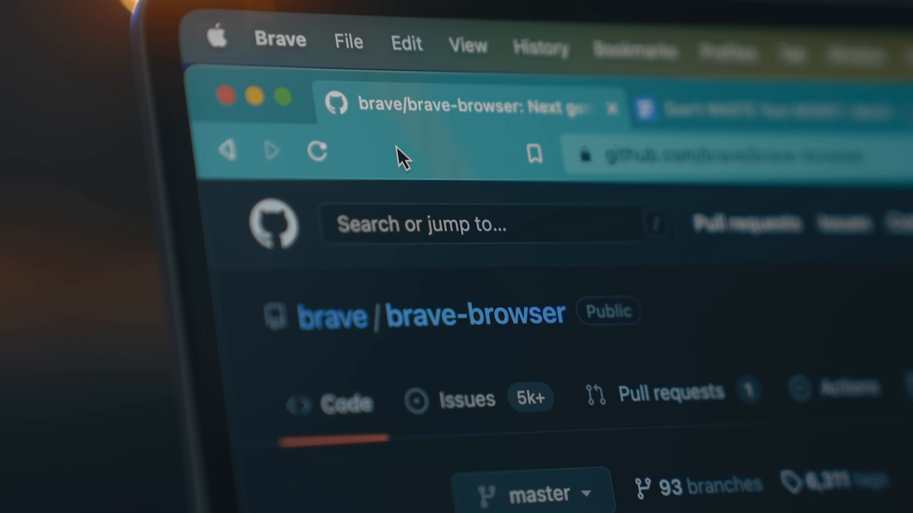
pyautogui.scroll(-3)
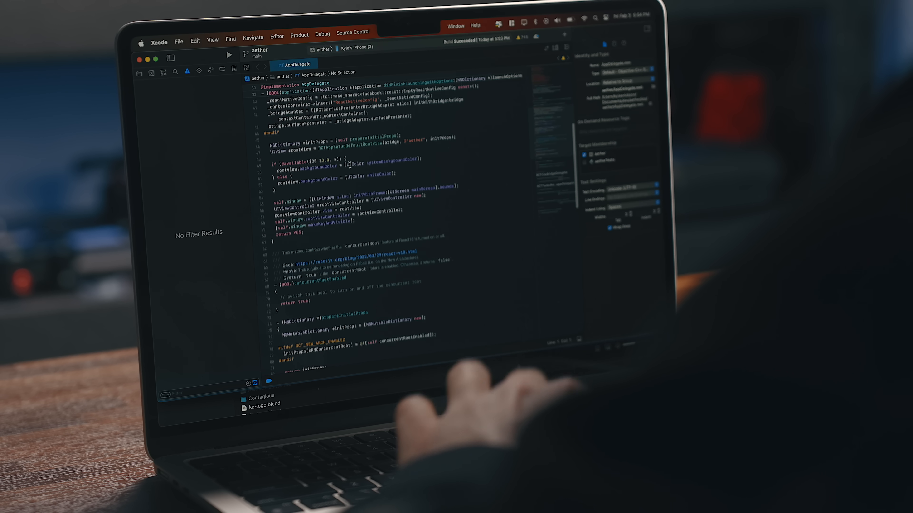
pyautogui.click(725, 23)
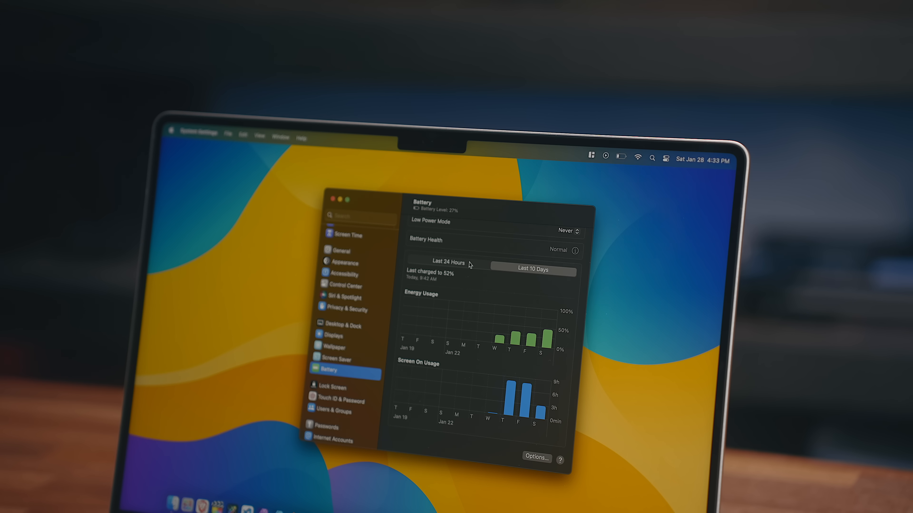
pyautogui.moveTo(482, 274)
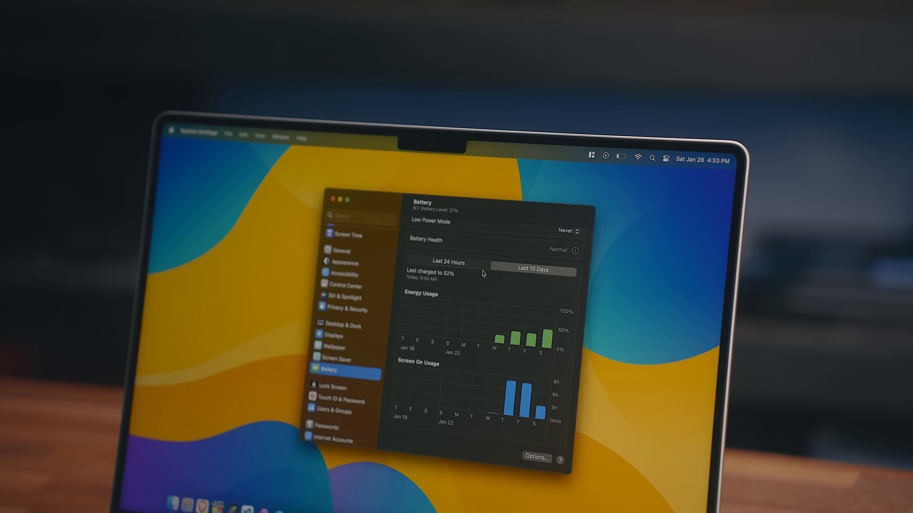